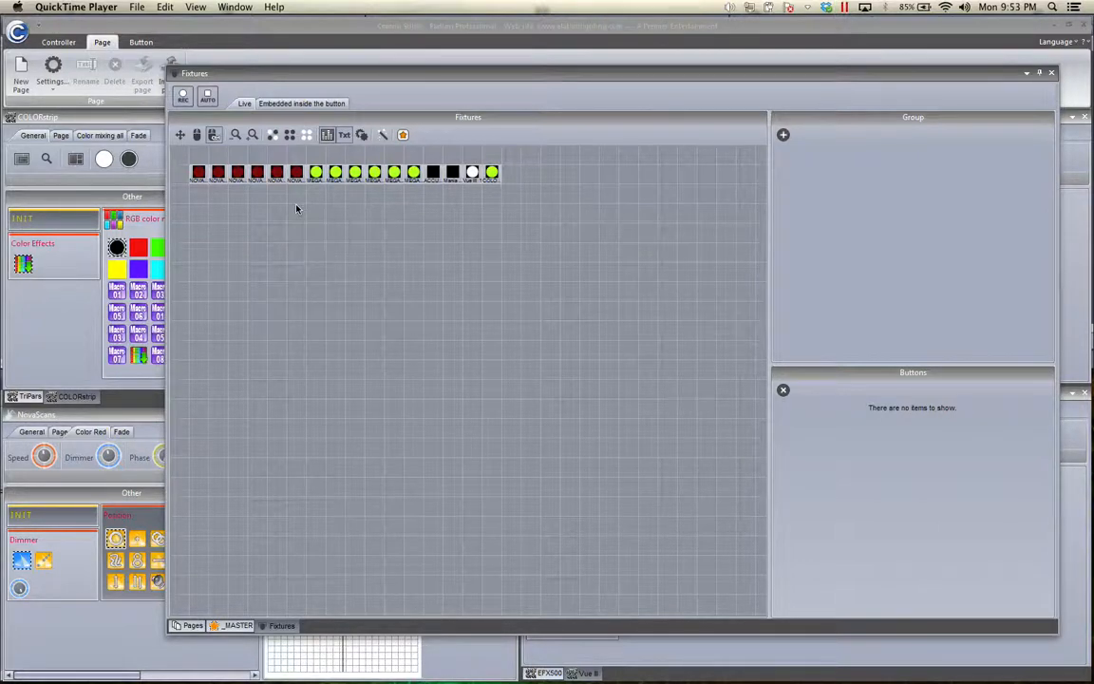
pyautogui.moveTo(326, 206)
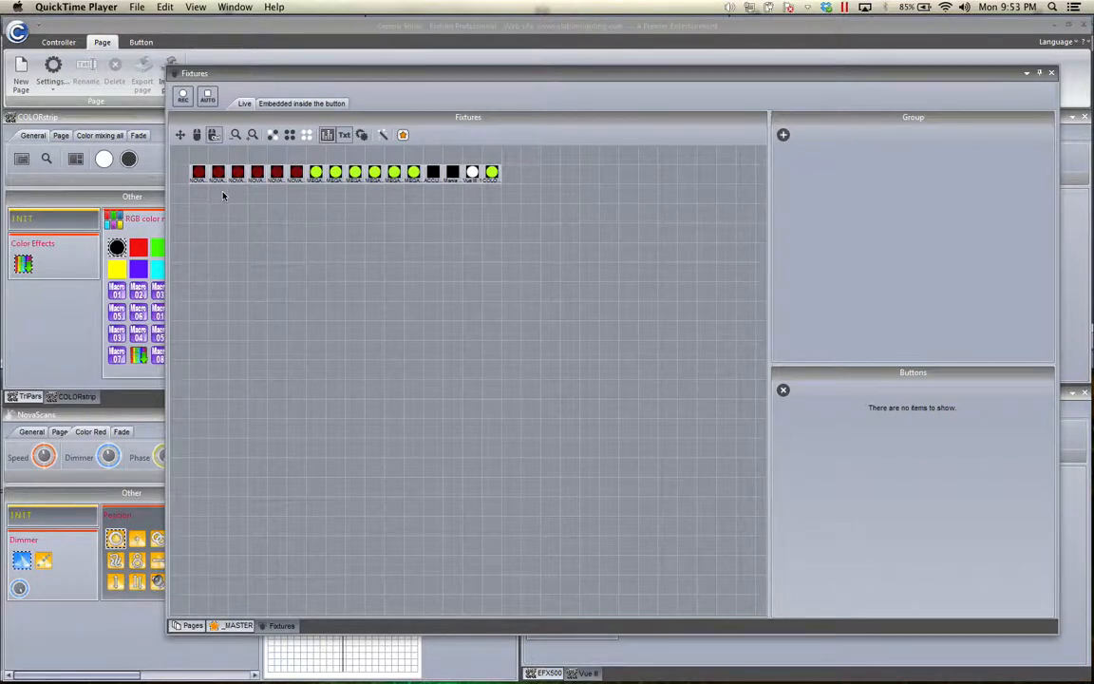
pyautogui.moveTo(287, 184)
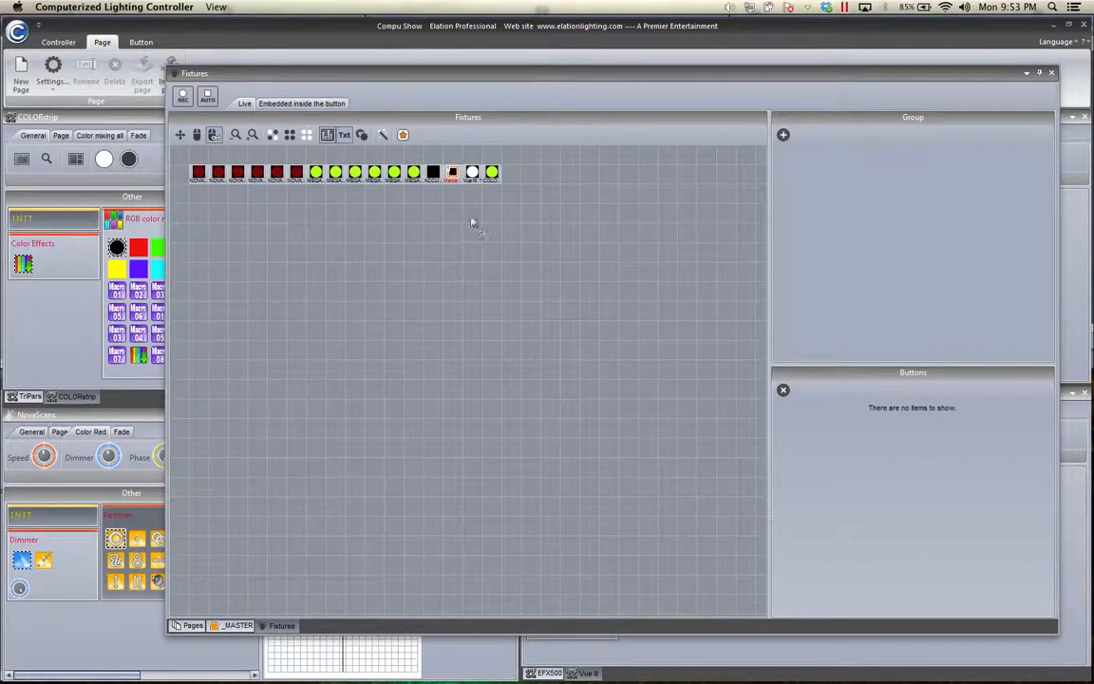
pyautogui.moveTo(470, 184)
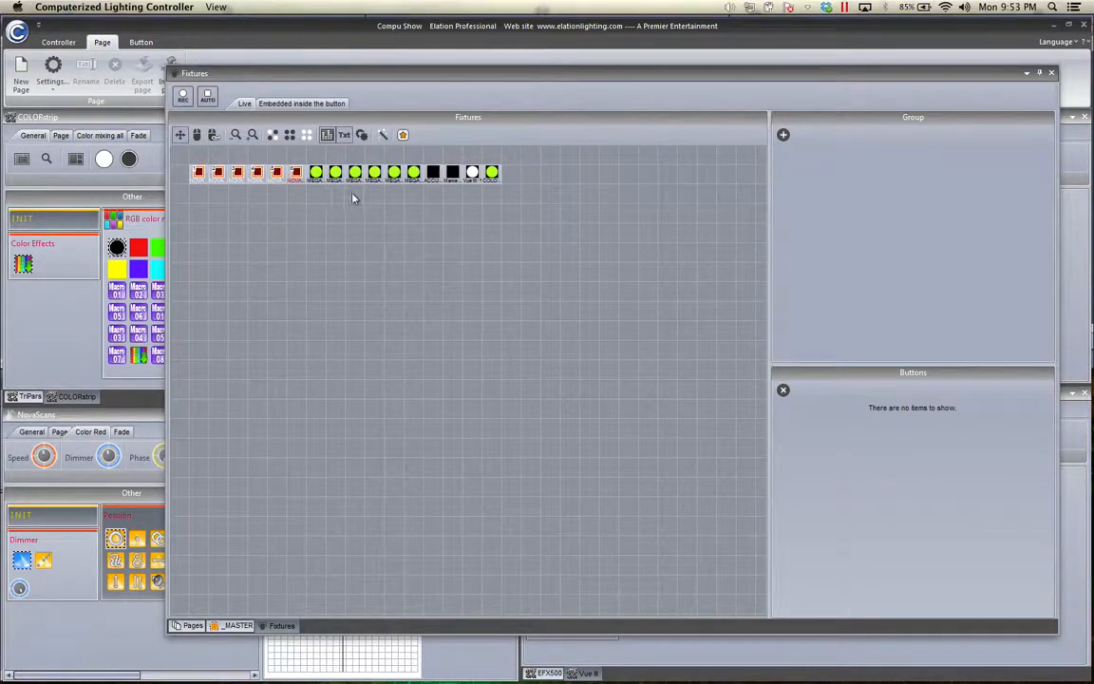
# Move the Nova fixtures to a second row, black and white fixtures below, and the last green one topside
pyautogui.moveTo(314, 171); pyautogui.dragTo(413, 185)
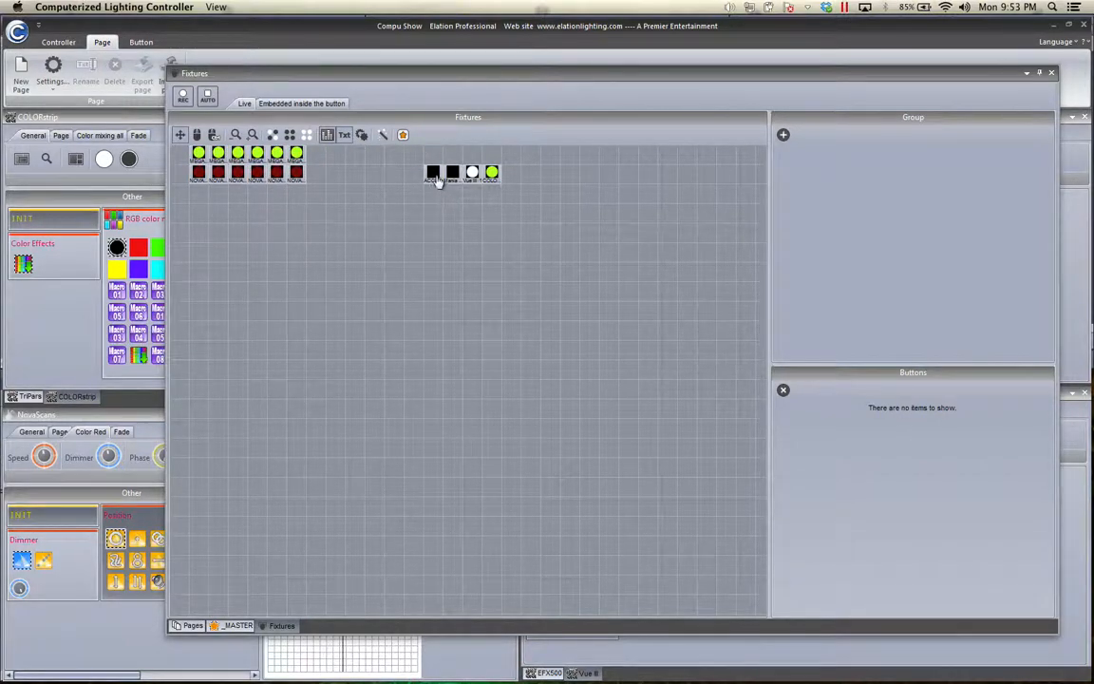
pyautogui.moveTo(433, 173); pyautogui.dragTo(199, 192)
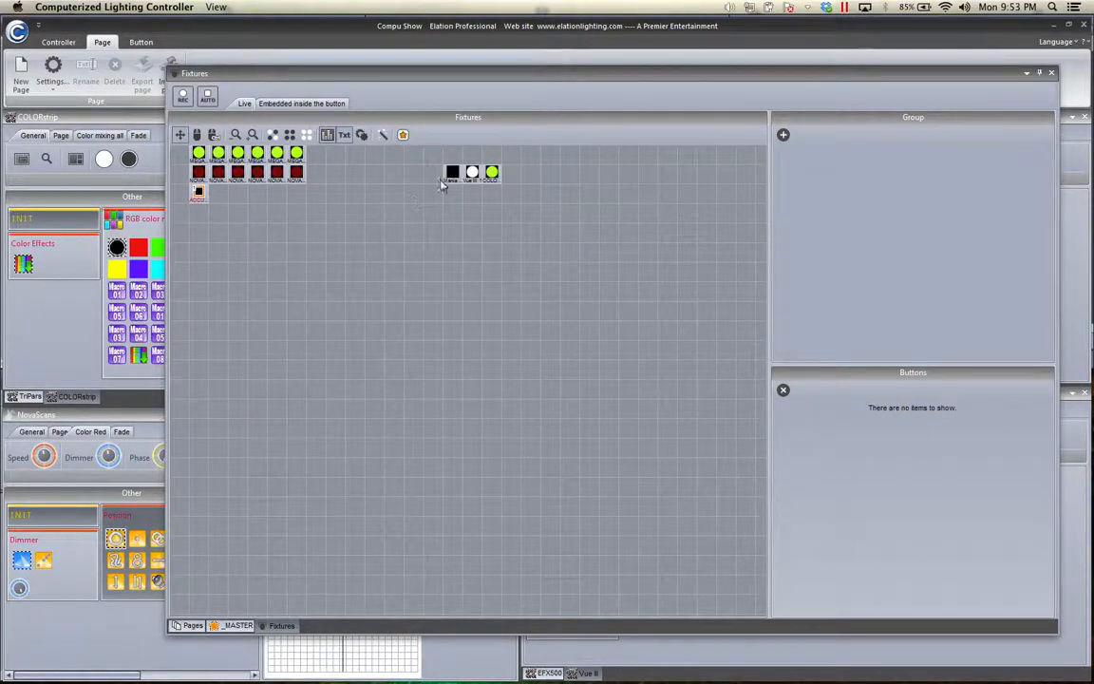
pyautogui.moveTo(452, 171); pyautogui.dragTo(274, 193)
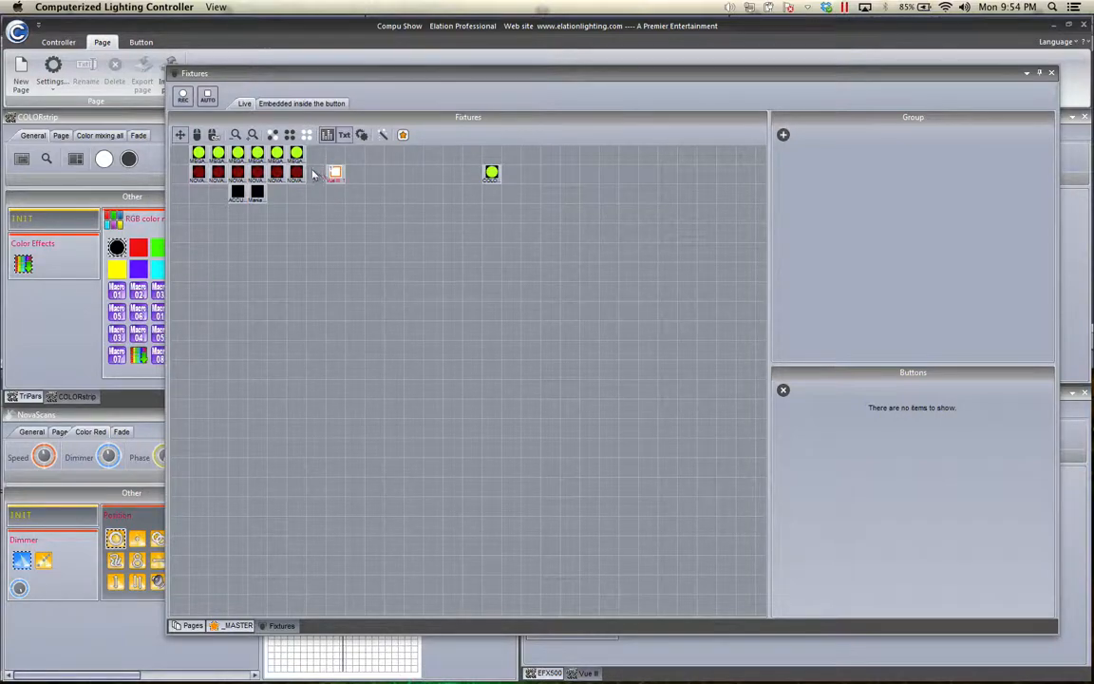
pyautogui.moveTo(334, 171); pyautogui.dragTo(315, 195)
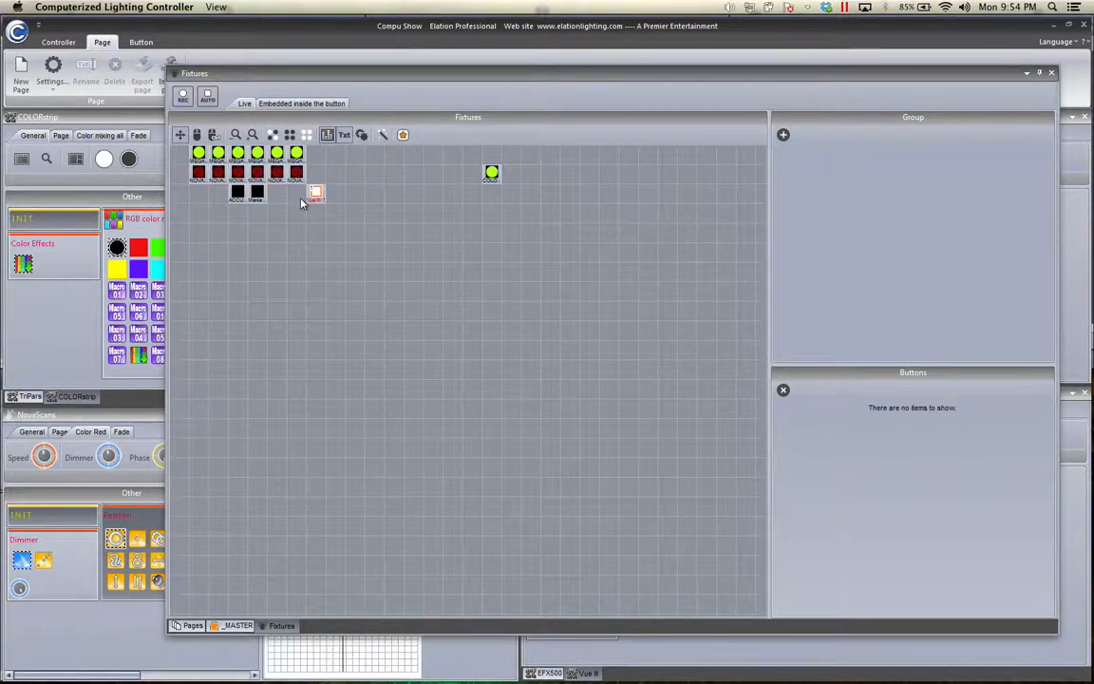
pyautogui.moveTo(491, 173); pyautogui.dragTo(316, 180)
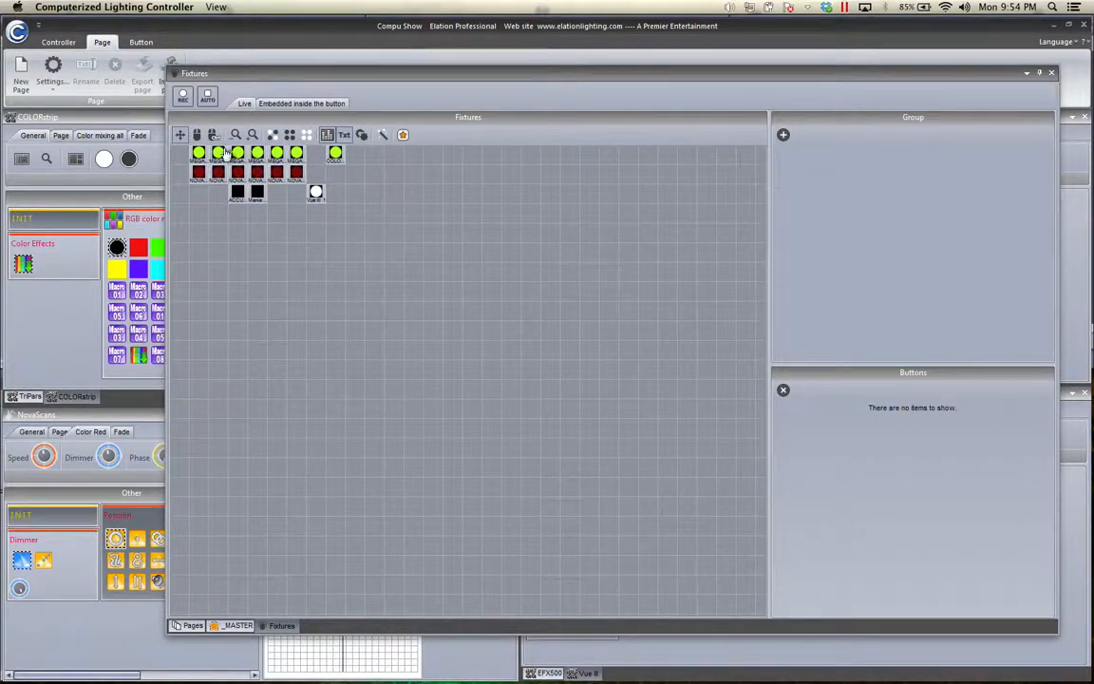
pyautogui.moveTo(335, 154)
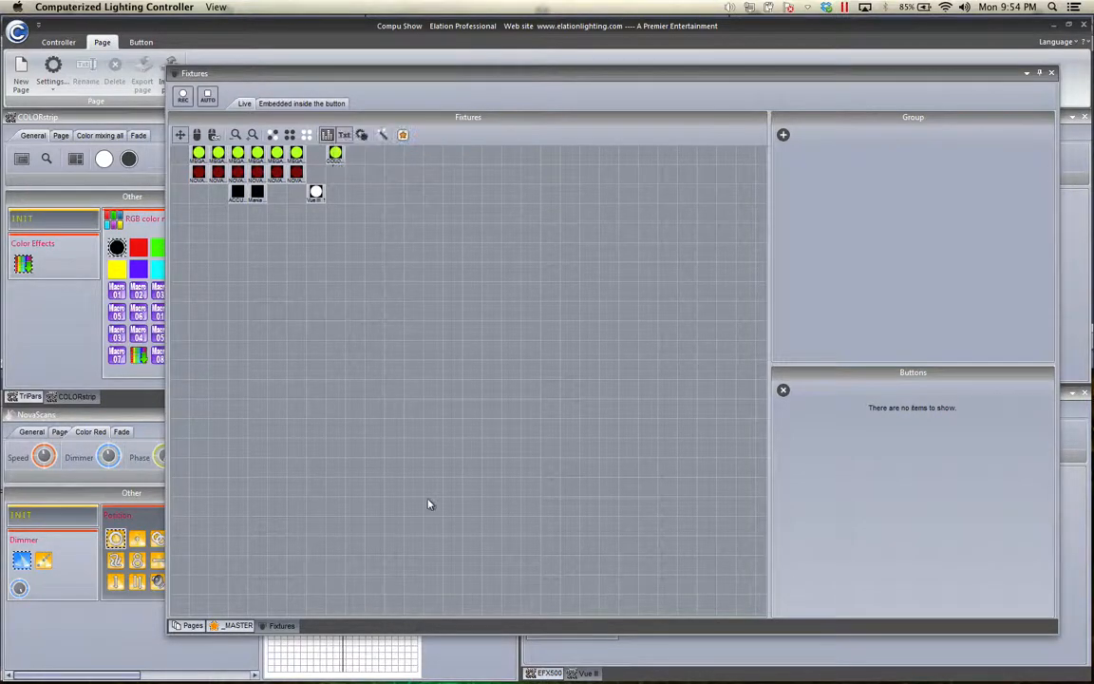
pyautogui.moveTo(351, 272)
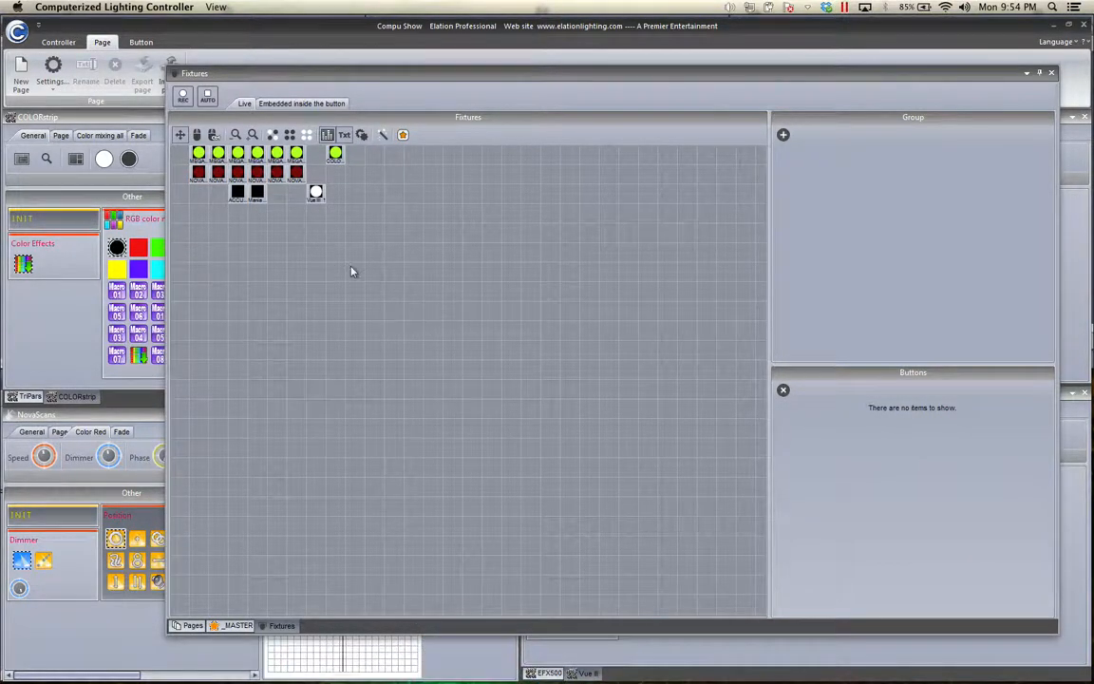
pyautogui.moveTo(288, 222)
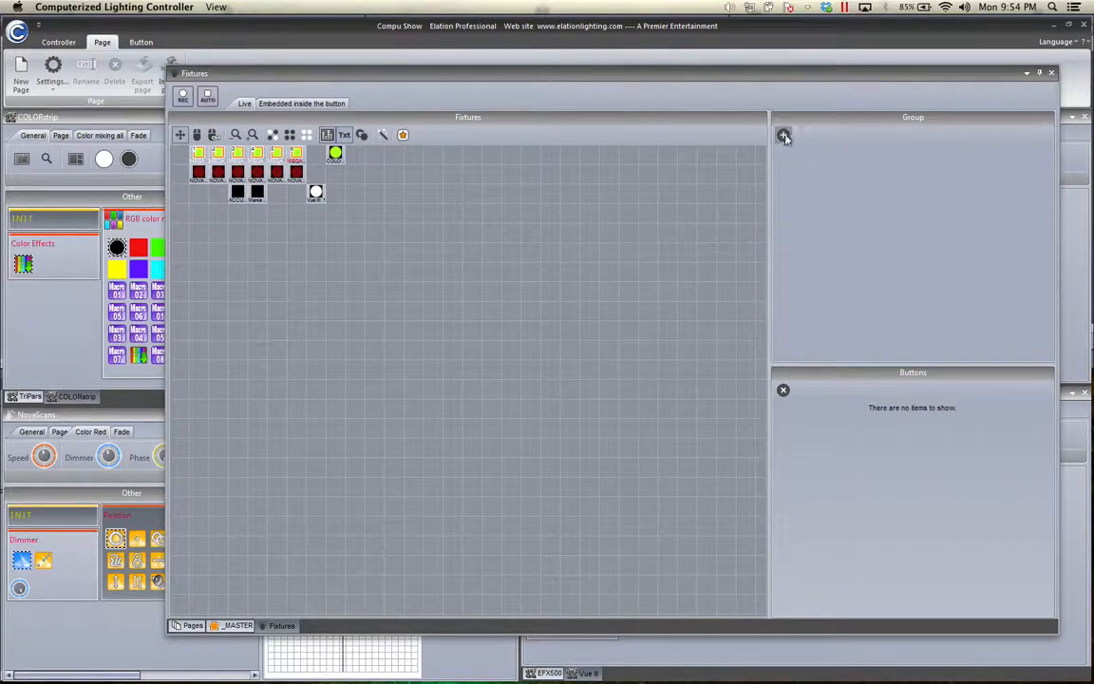
# Create a group named 'TriPar ALL' from the six selected green TriPar fixtures
pyautogui.click(784, 135)
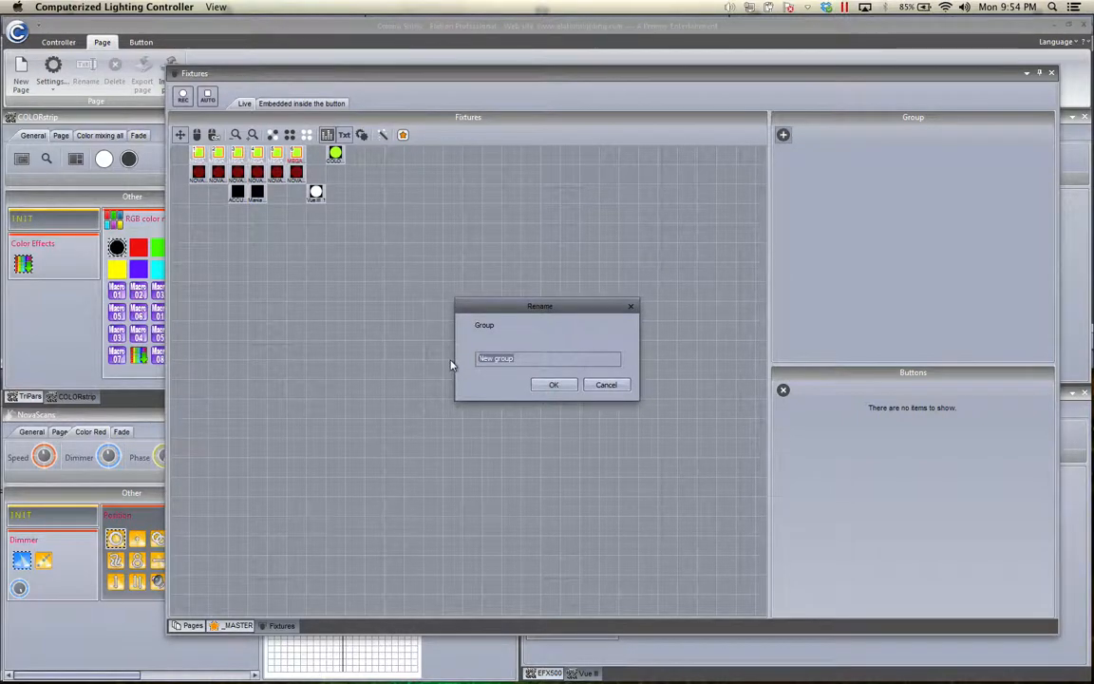
pyautogui.write('TriPar')
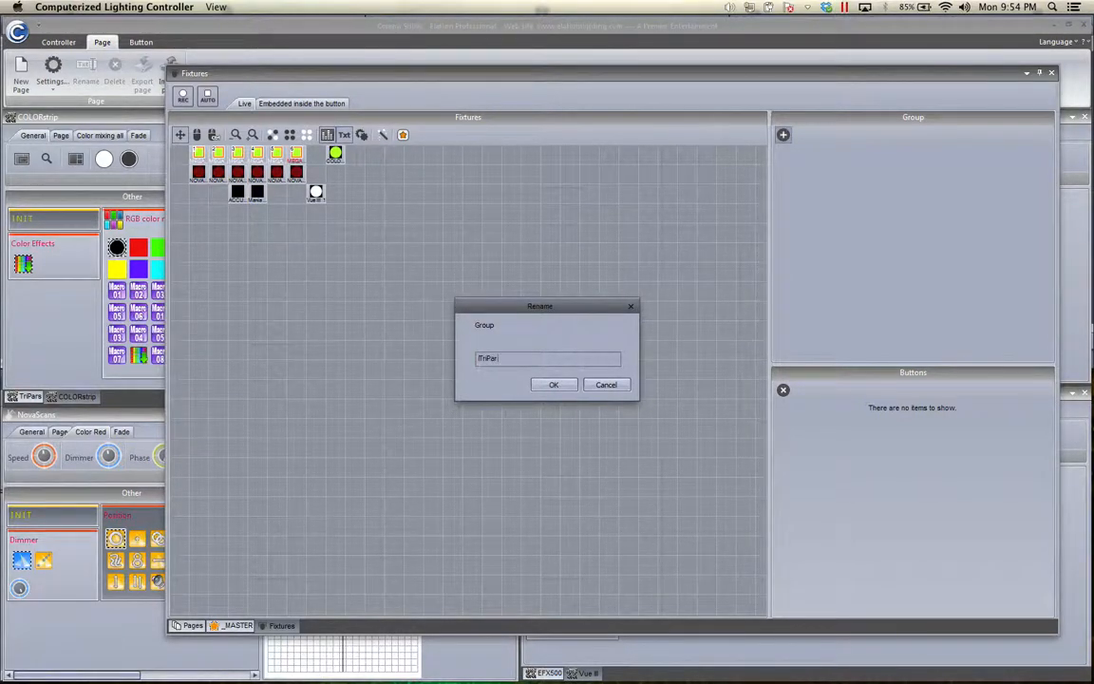
pyautogui.click(554, 385)
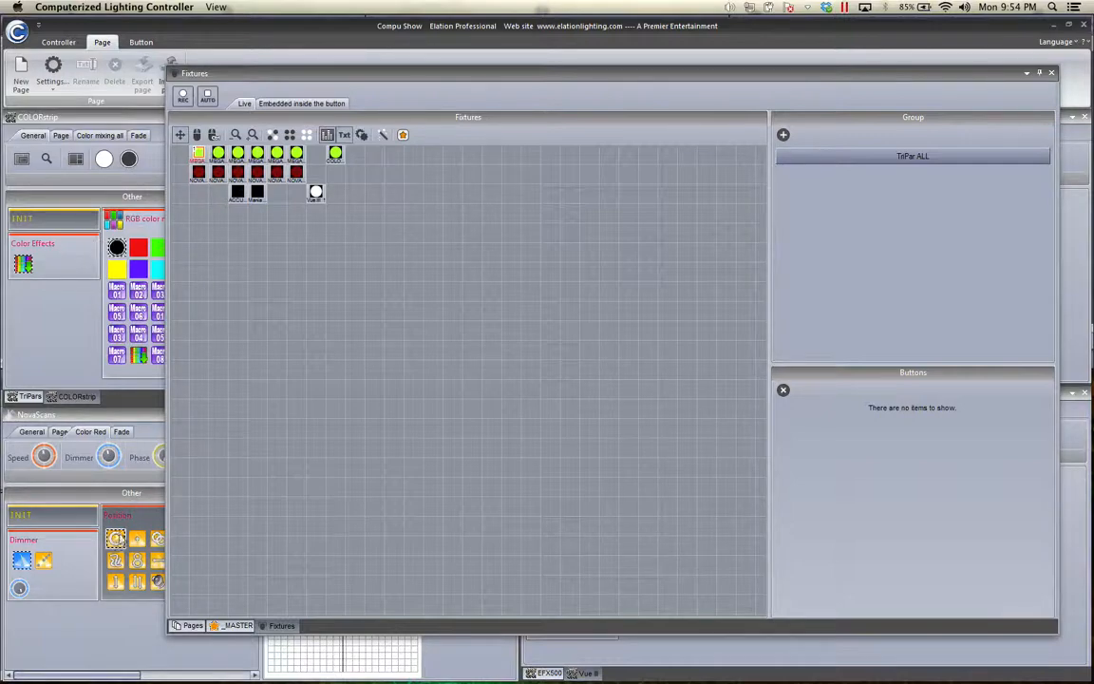
pyautogui.moveTo(255, 547)
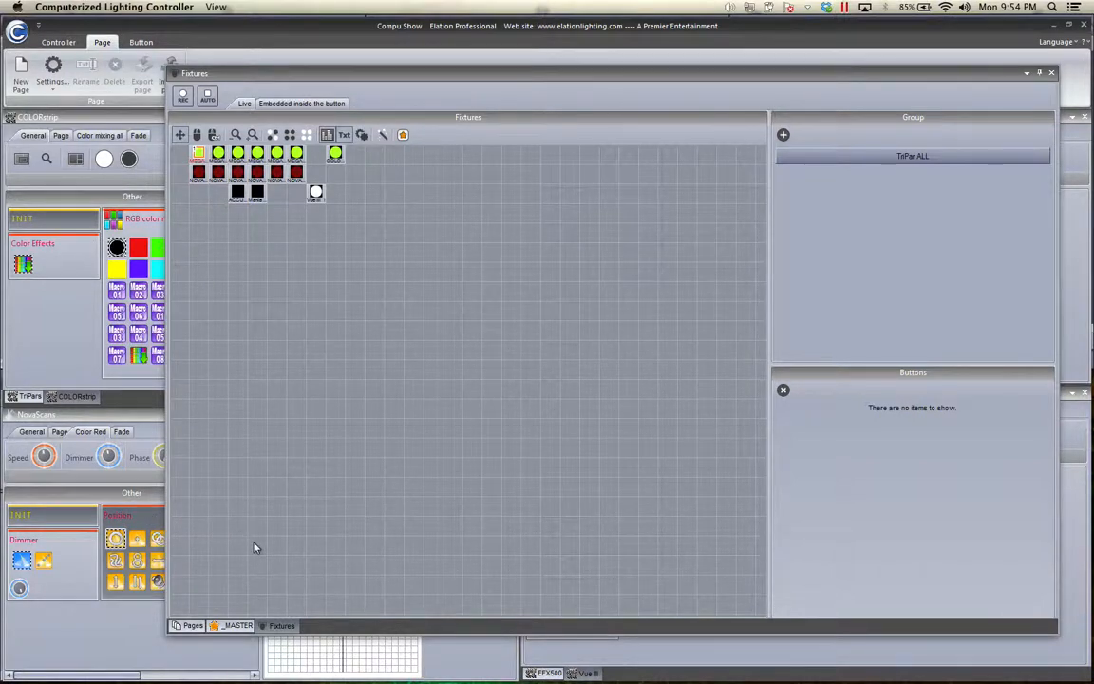
pyautogui.moveTo(180, 248)
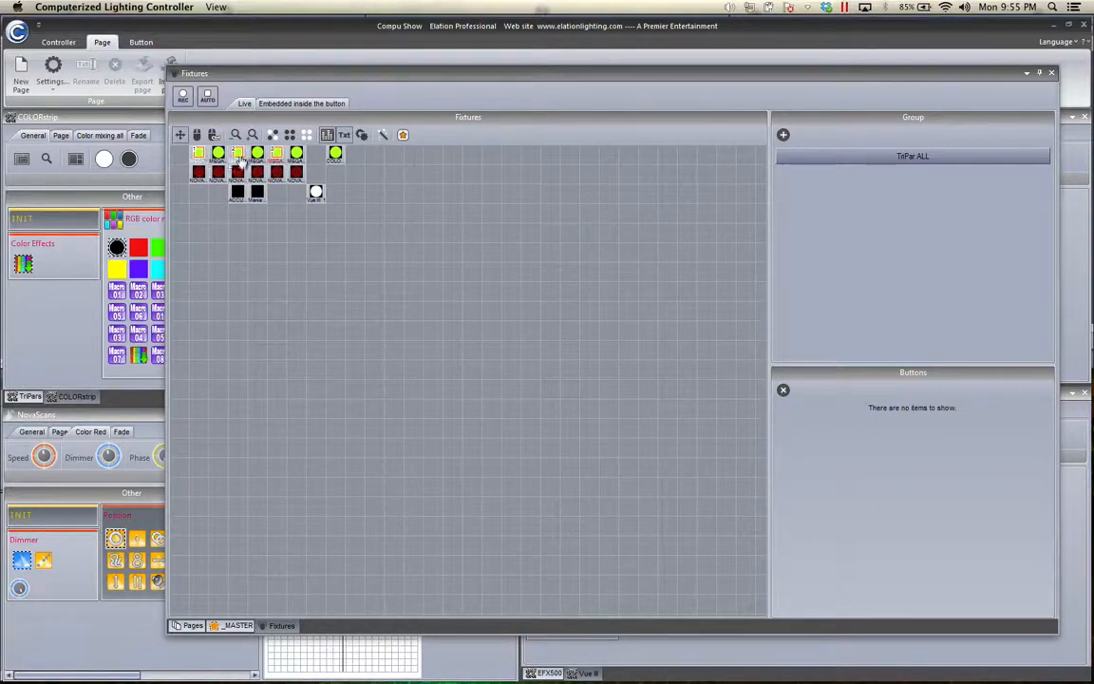
# Add the 'TriPar ODD' and 'TriPAR Even' groups to the group list
pyautogui.click(782, 134)
pyautogui.write('TriPar')
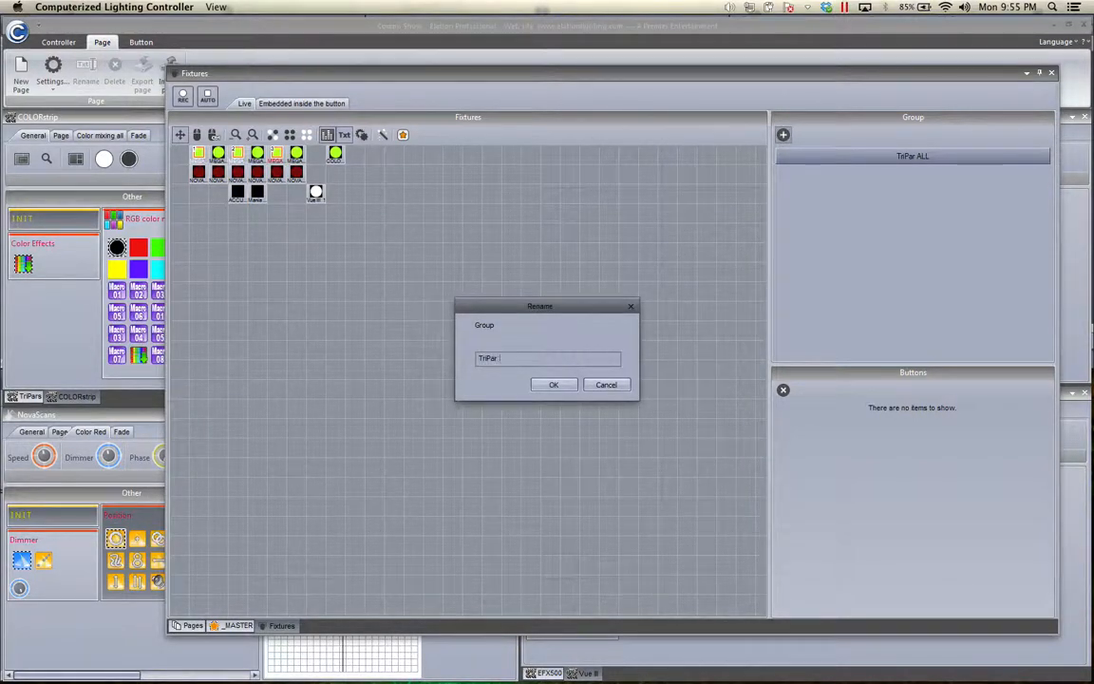
pyautogui.click(554, 383)
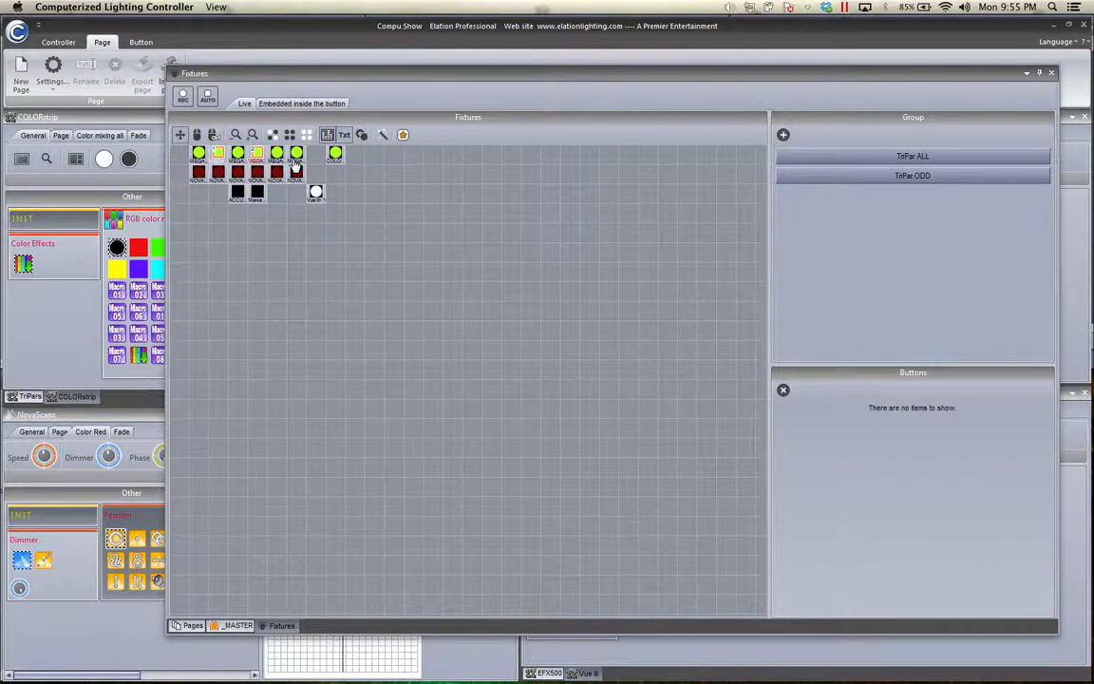
pyautogui.click(783, 134)
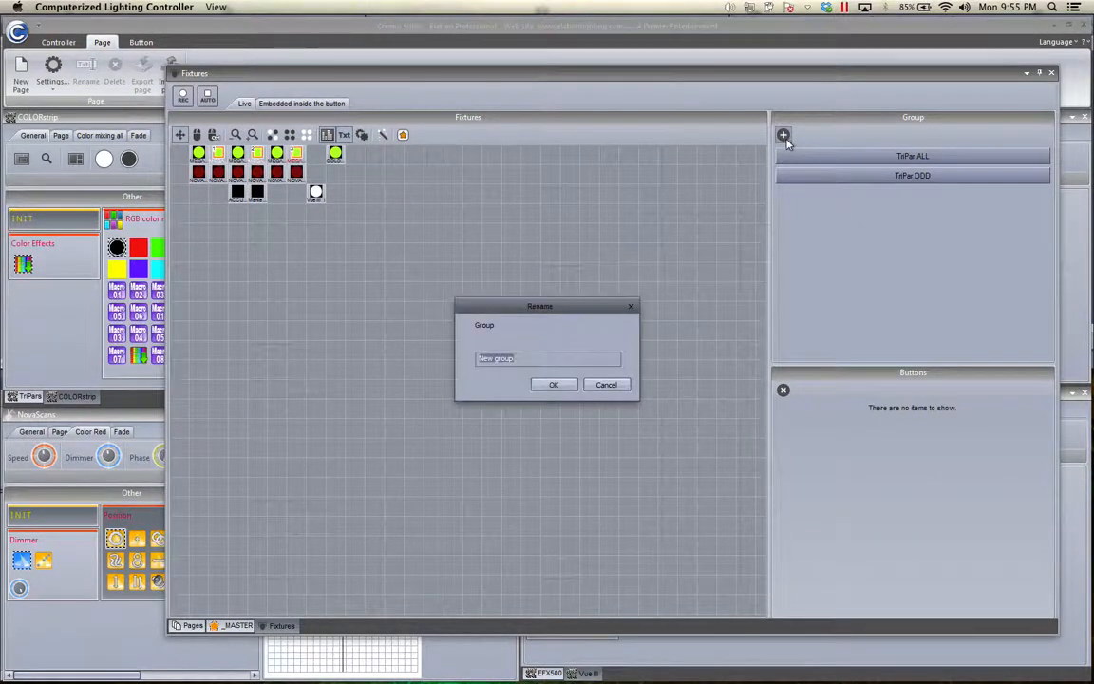
pyautogui.write('TriPAR E')
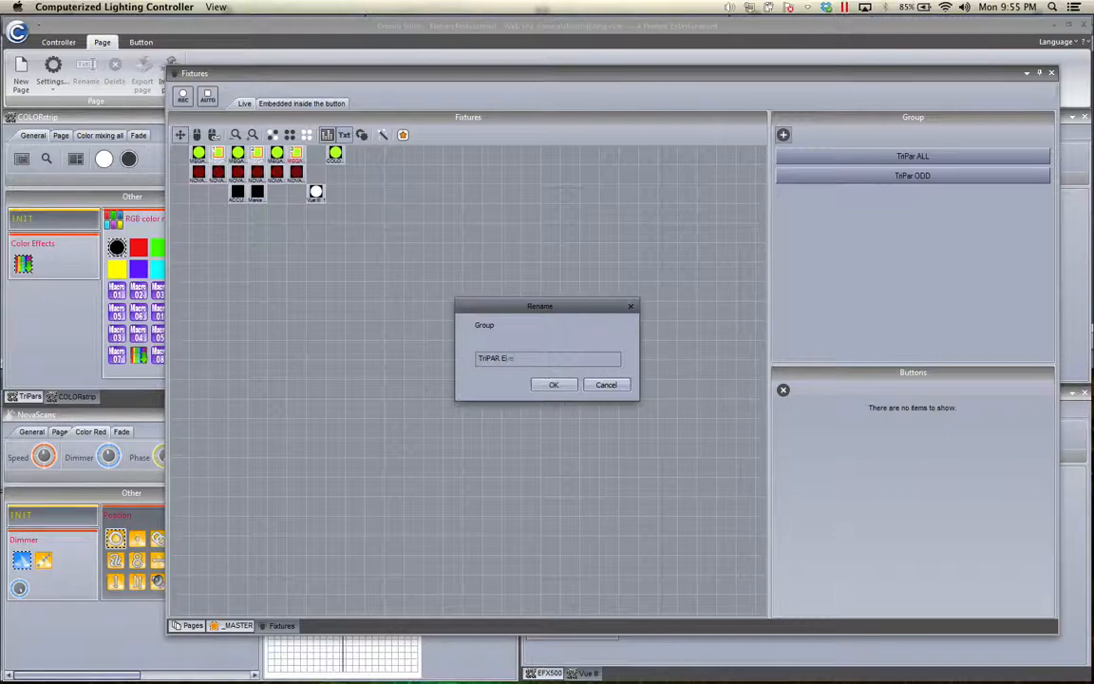
pyautogui.click(554, 385)
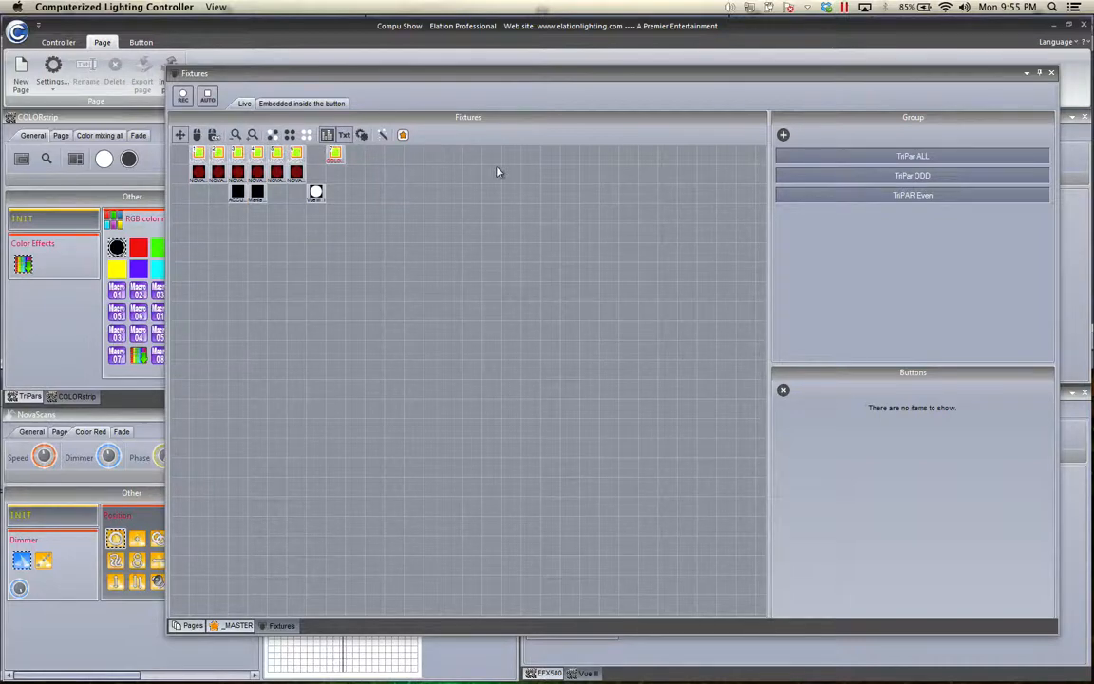
# Add the 'Floods ALL' and 'Nova ALL' groups, bringing the list to five
pyautogui.click(783, 133)
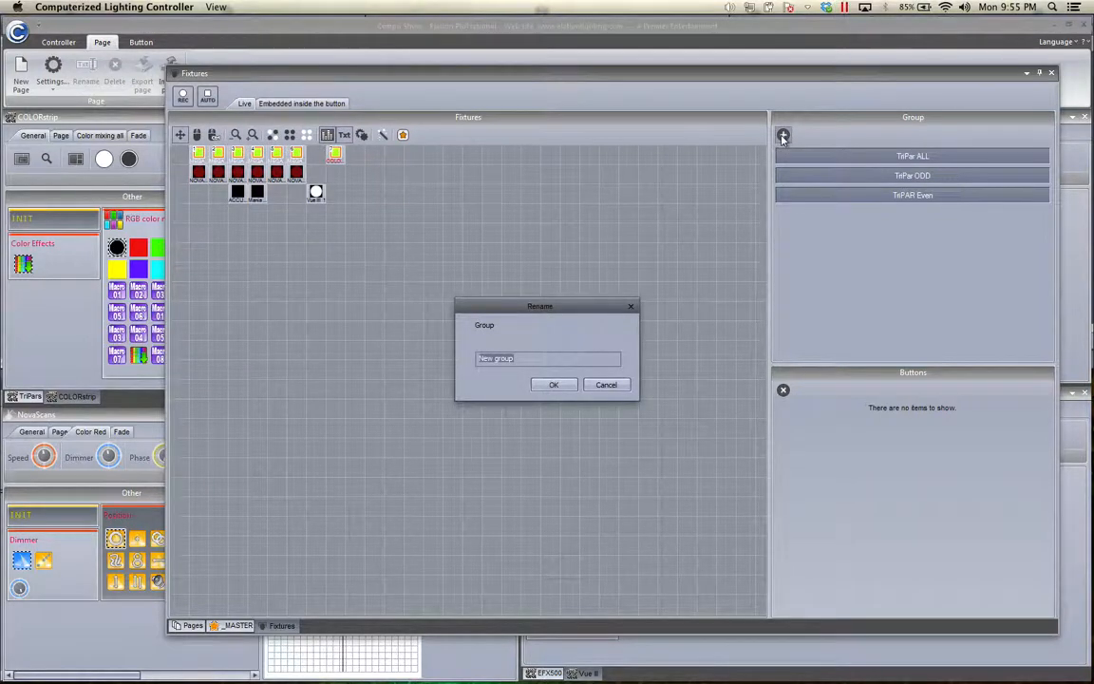
pyautogui.write('Floods Al')
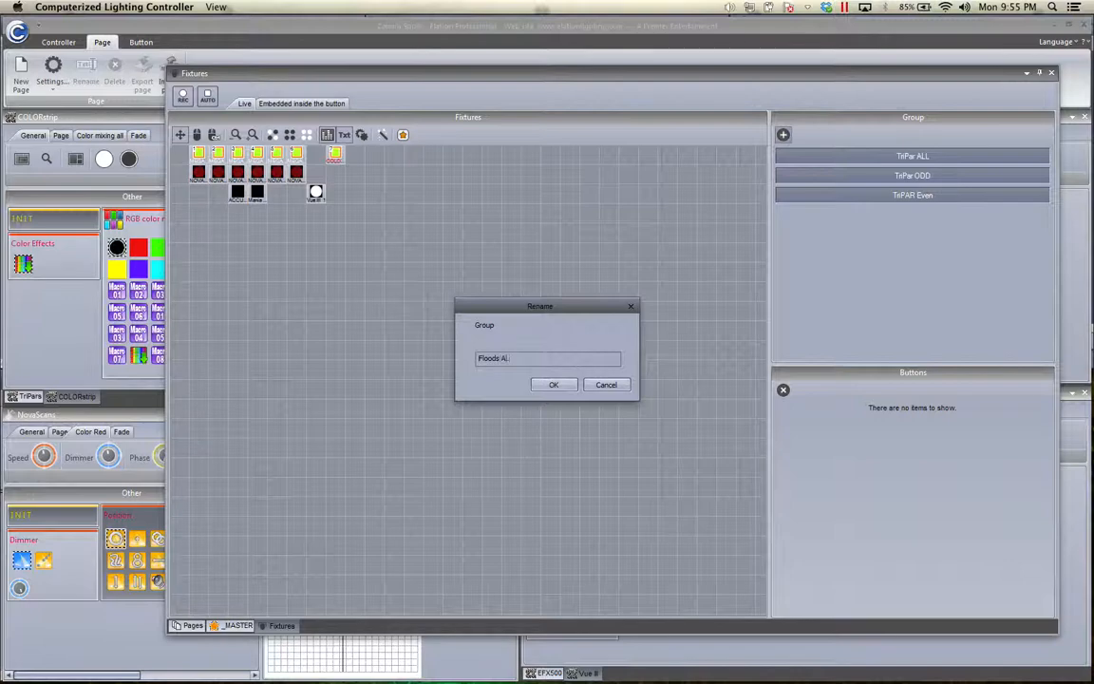
pyautogui.click(554, 385)
pyautogui.write('M')
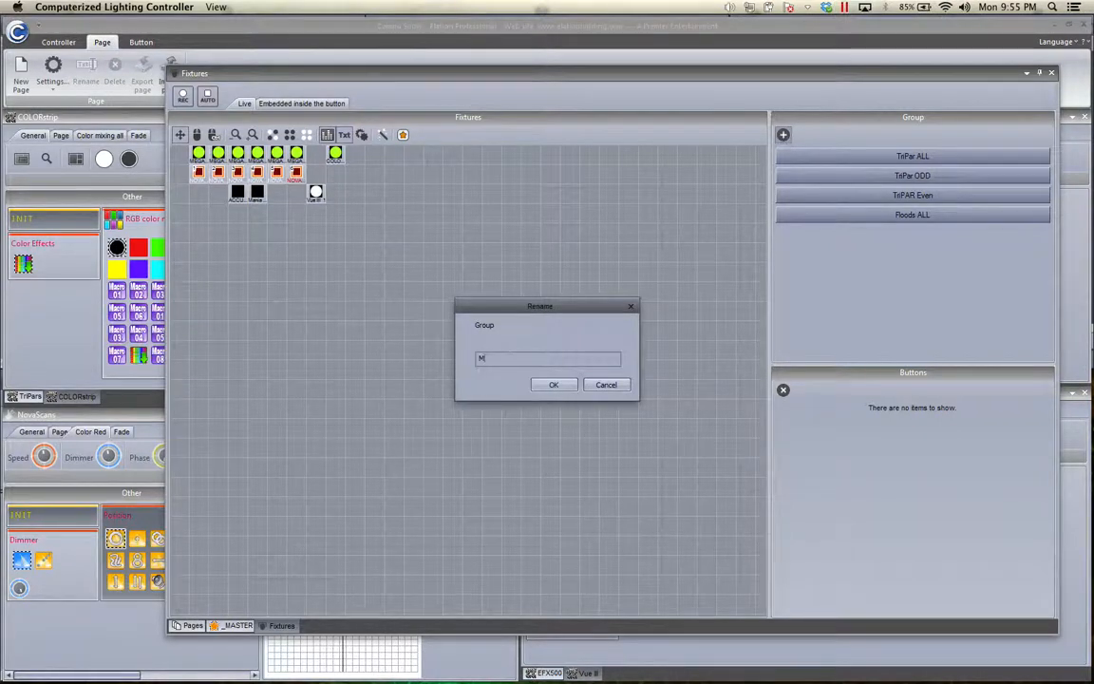
pyautogui.write('Nova')
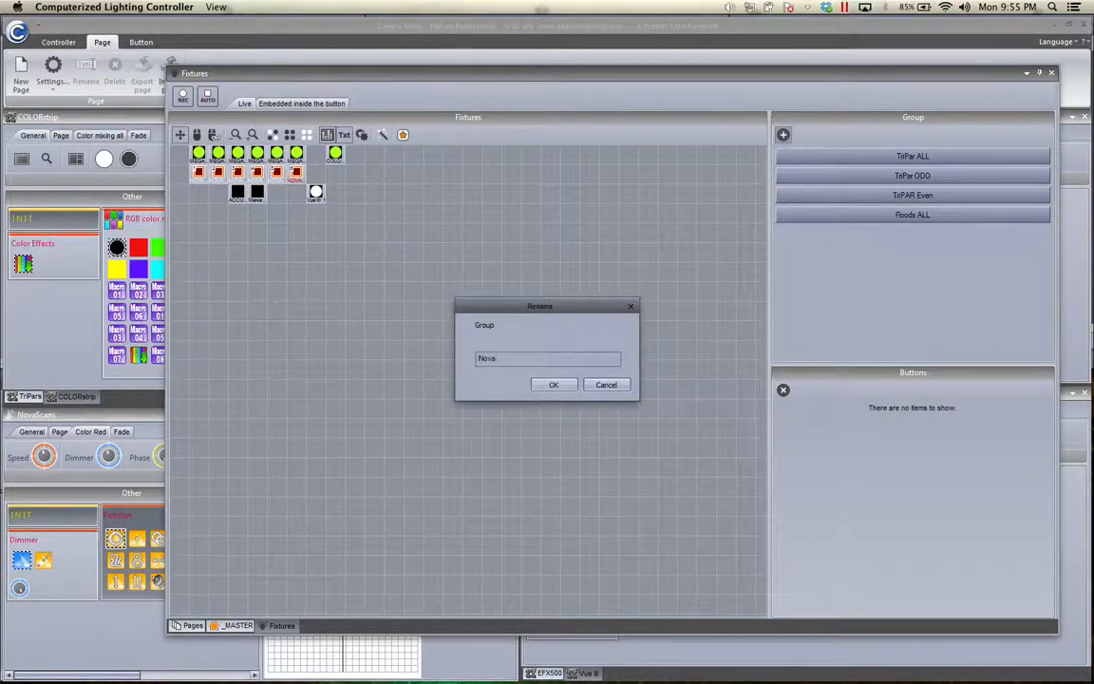
pyautogui.click(554, 384)
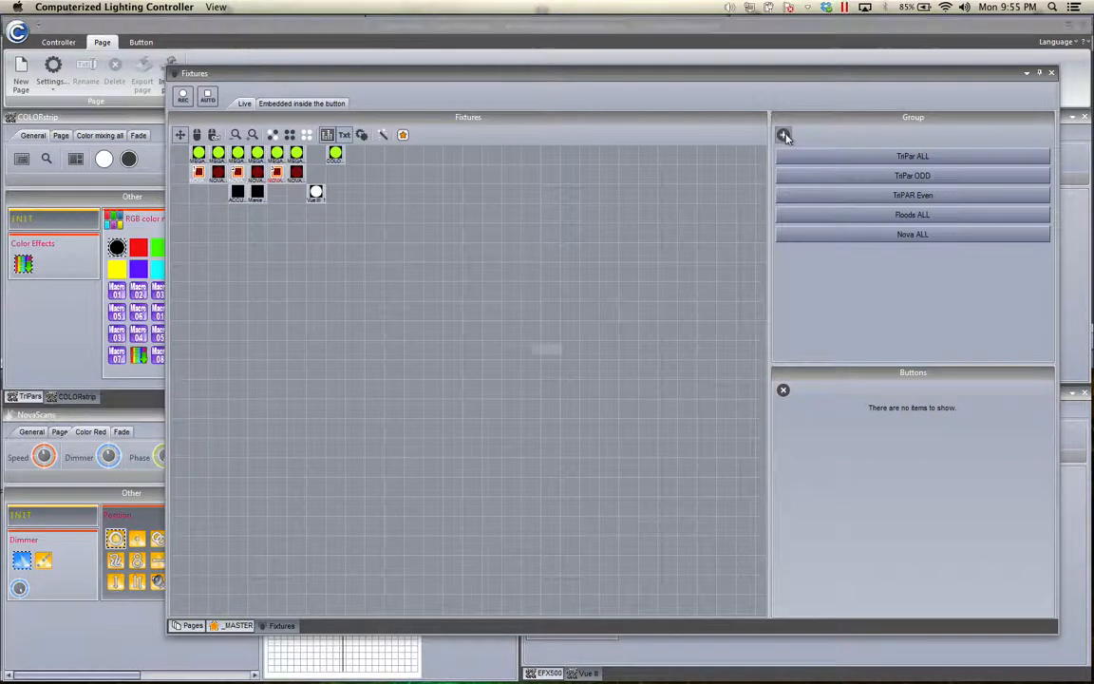
# Create the 'NovaEven' group for the even Nova fixtures
pyautogui.click(783, 134)
pyautogui.write('N')
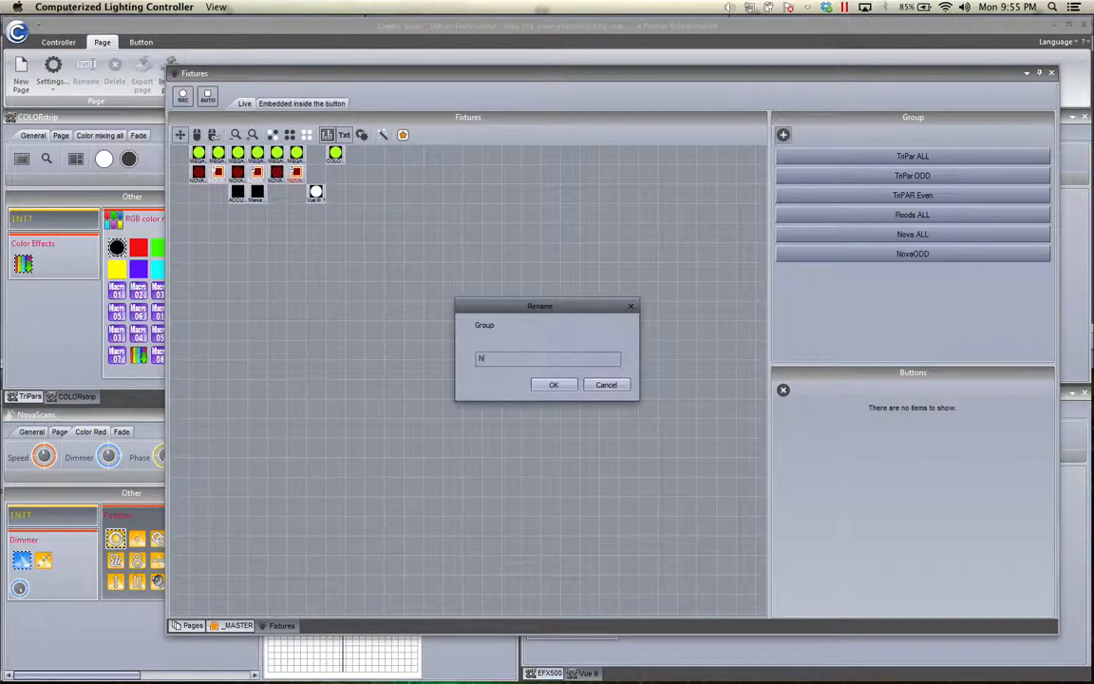
pyautogui.write('ovaEven')
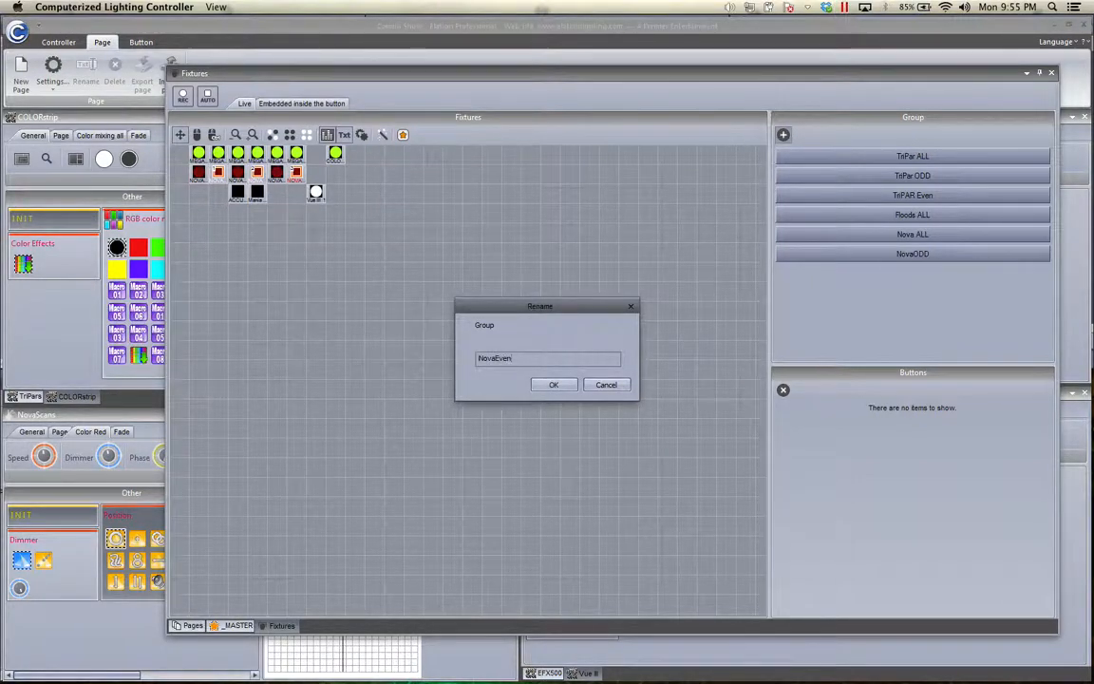
pyautogui.click(553, 385)
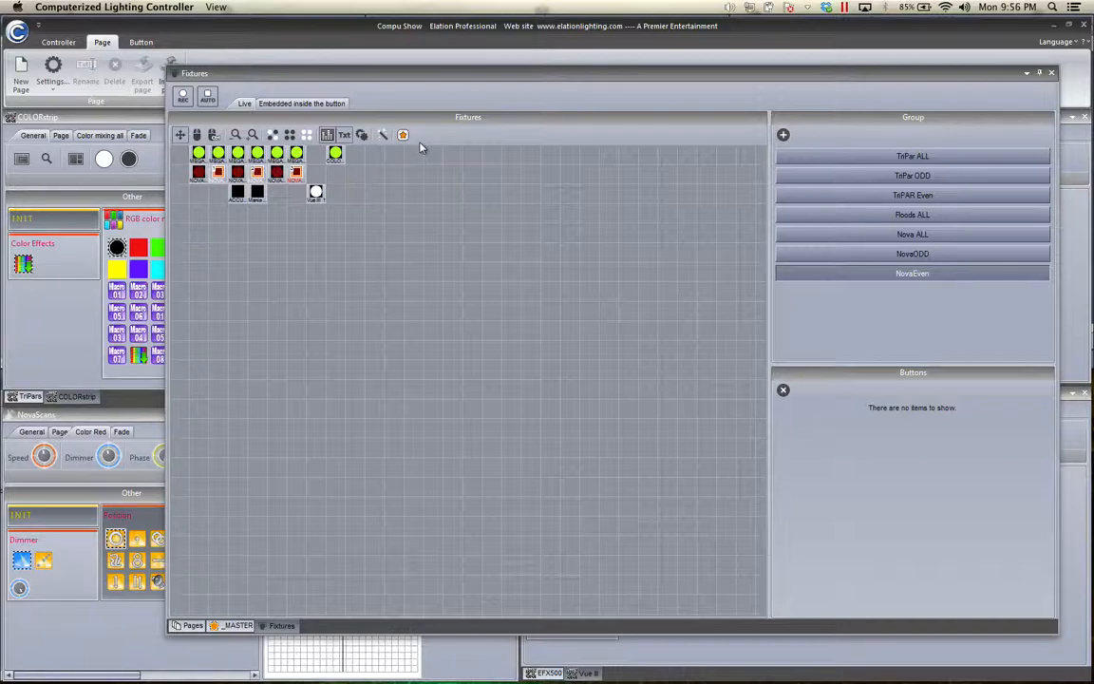
pyautogui.moveTo(414, 239)
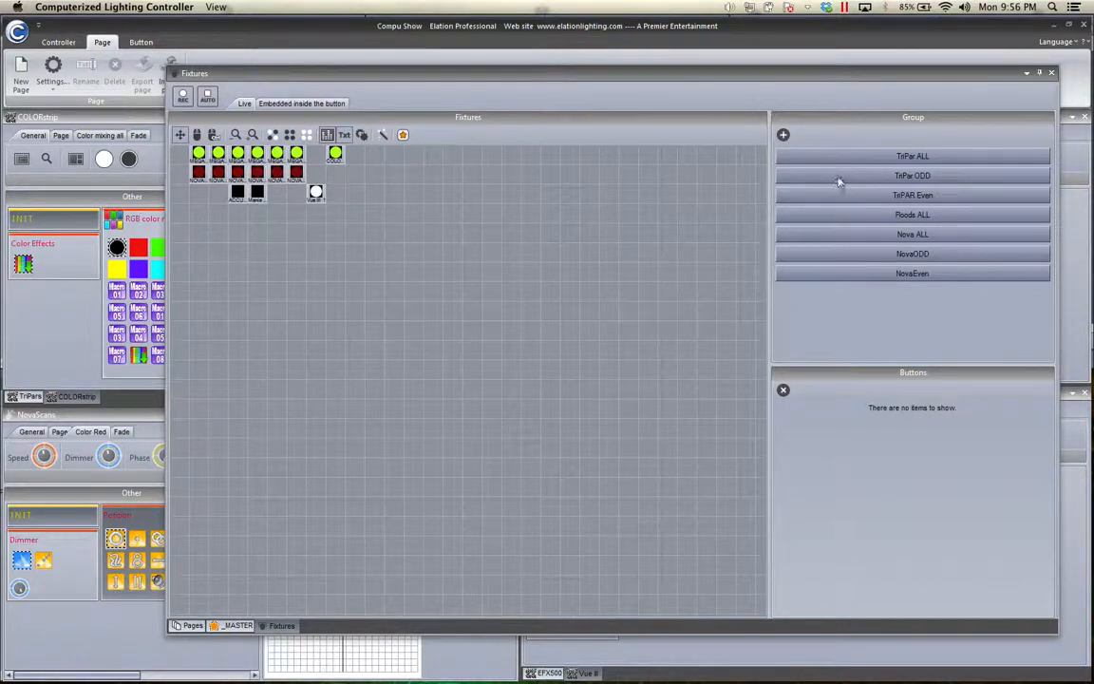
pyautogui.moveTo(826, 214)
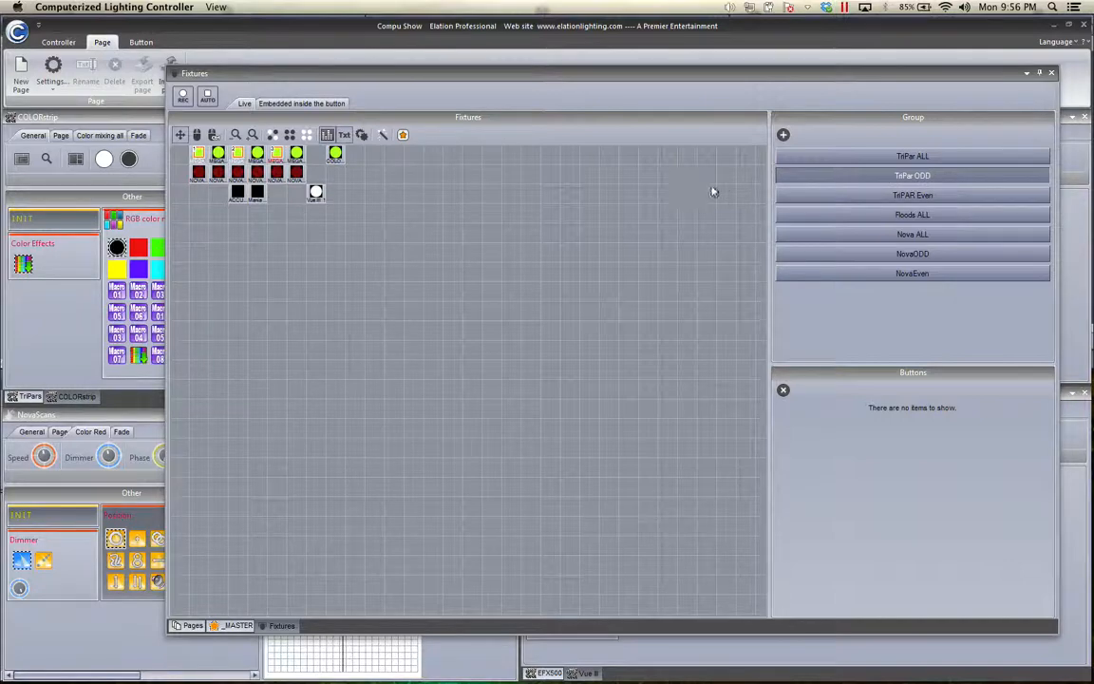
pyautogui.moveTo(793, 192)
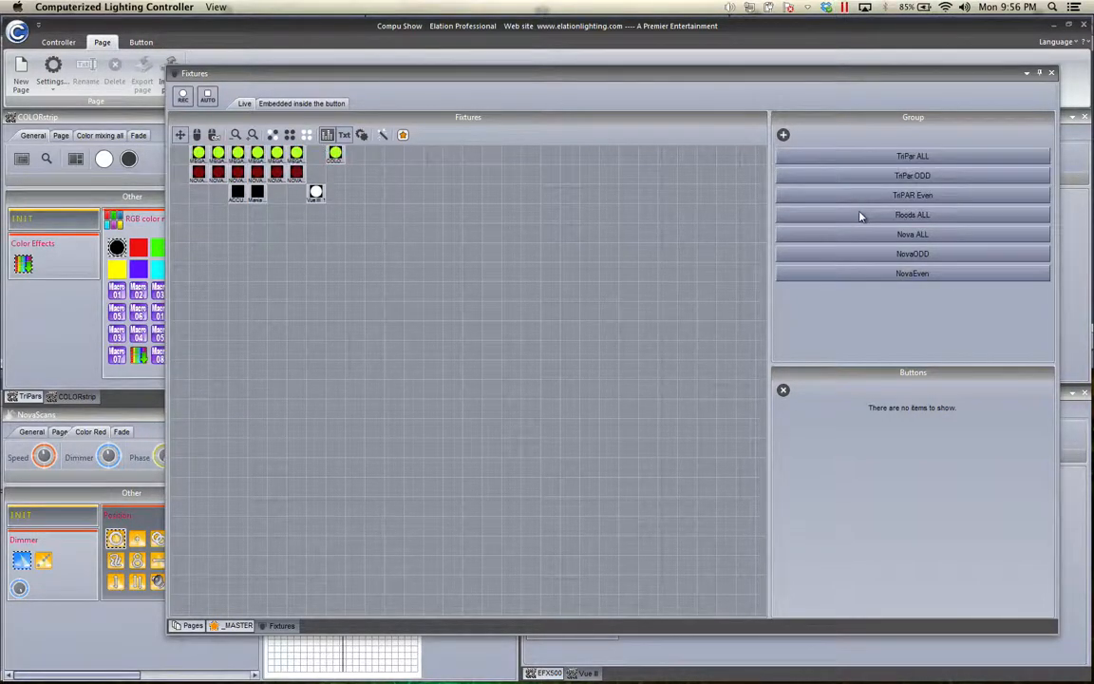
pyautogui.moveTo(834, 194)
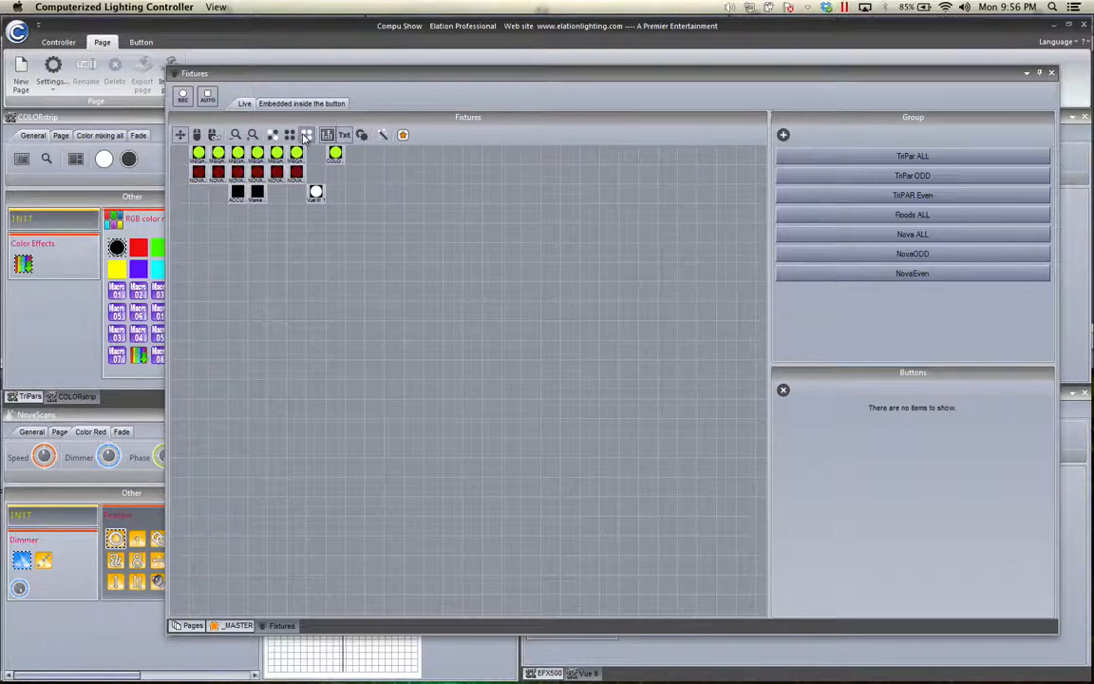
pyautogui.click(289, 134)
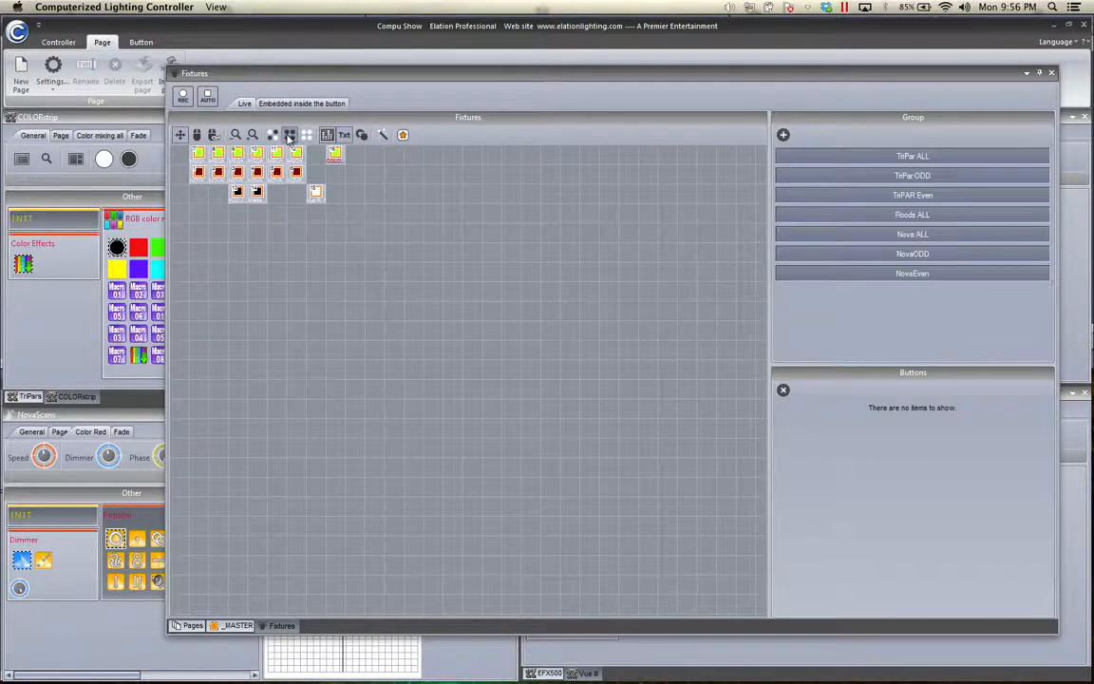
pyautogui.click(290, 134)
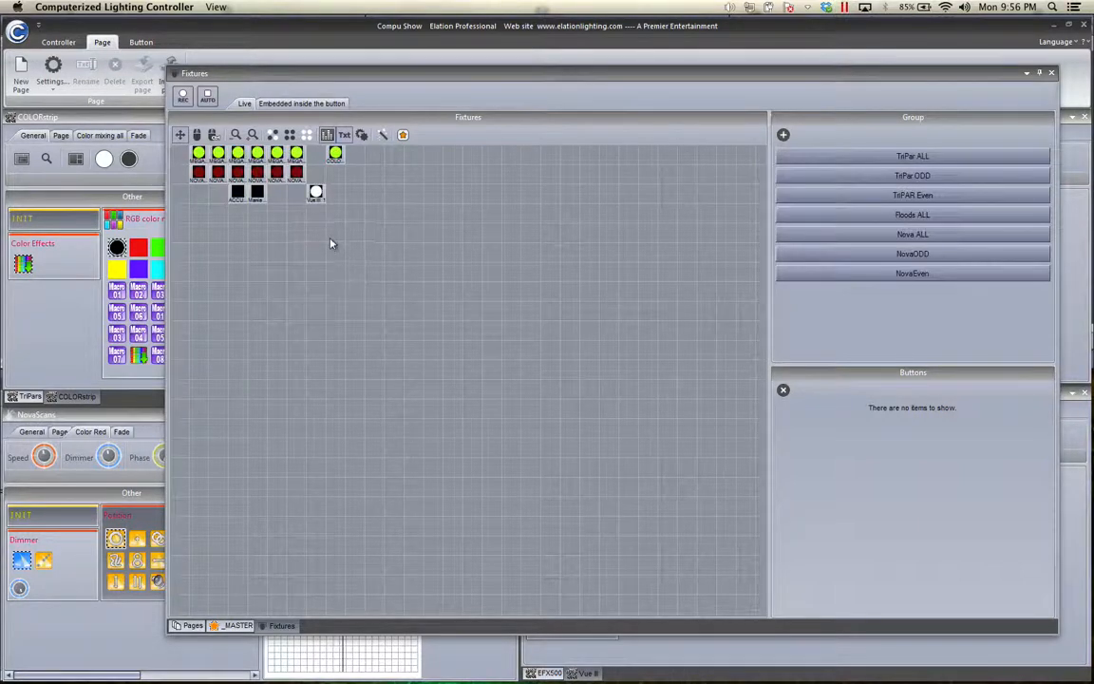
pyautogui.moveTo(360, 203)
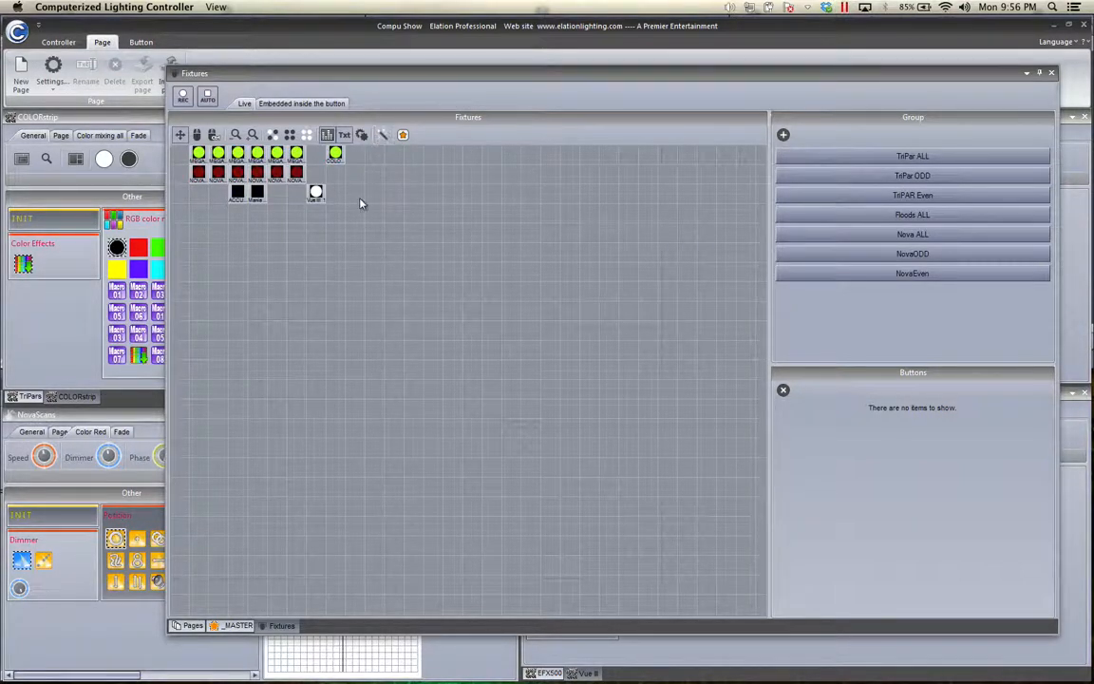